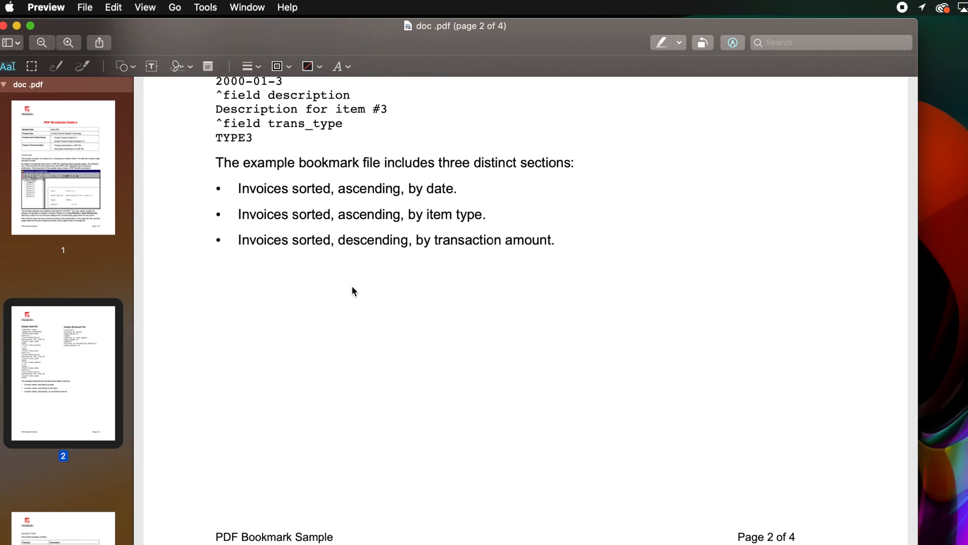
mouse_move(117, 11)
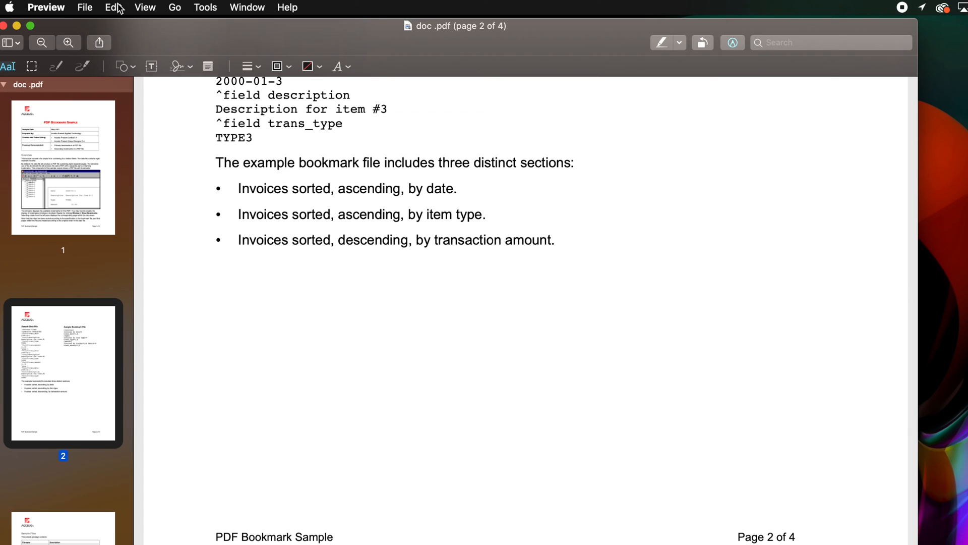
Step: Reveal the Signature annotation options with Manage Signatures… in the Tools menu
click(206, 7)
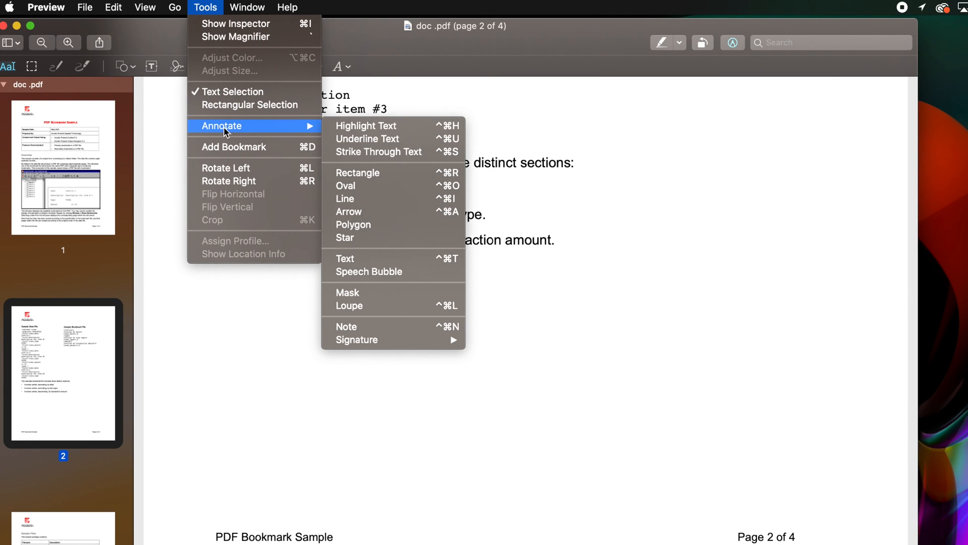
mouse_move(361, 375)
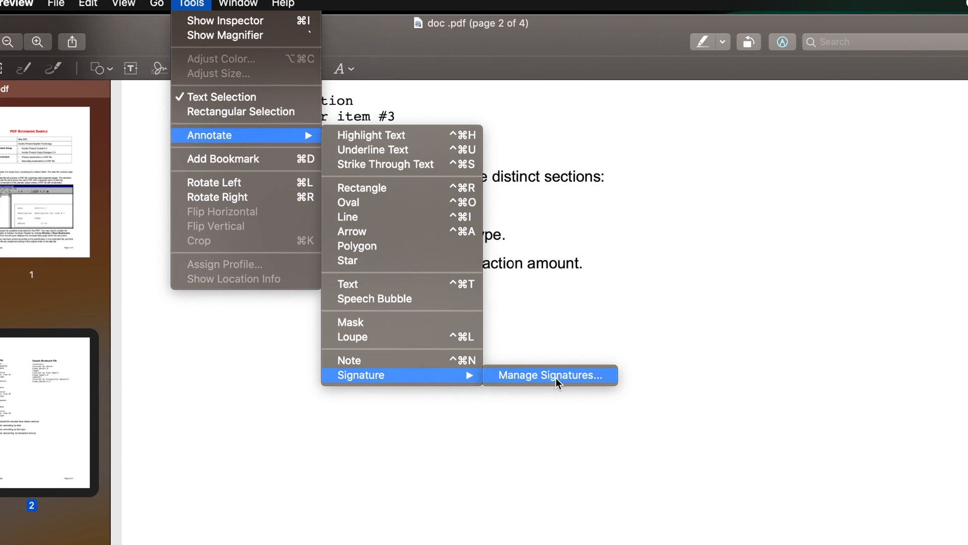
Step: In Manage Signatures, set capture to iPhone or iPad and start device selection
click(550, 375)
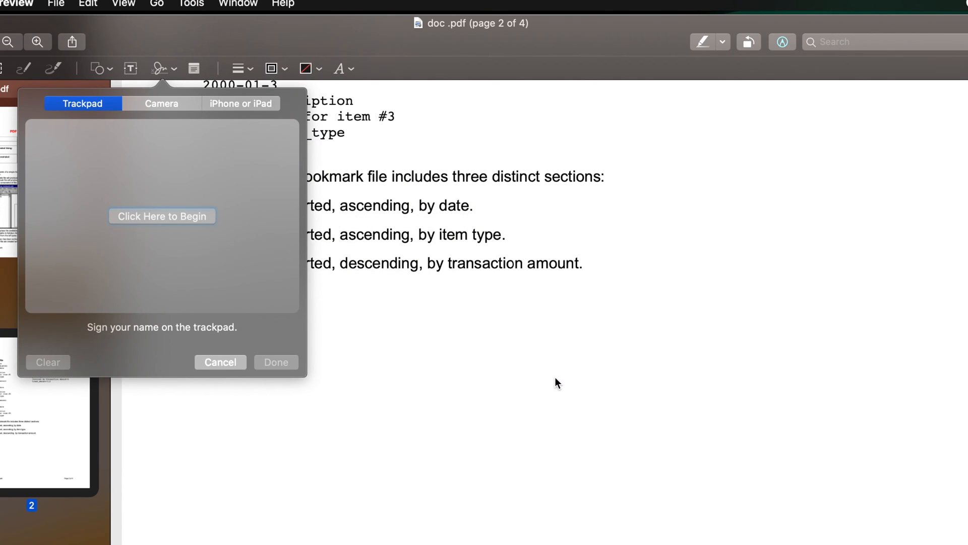
click(240, 103)
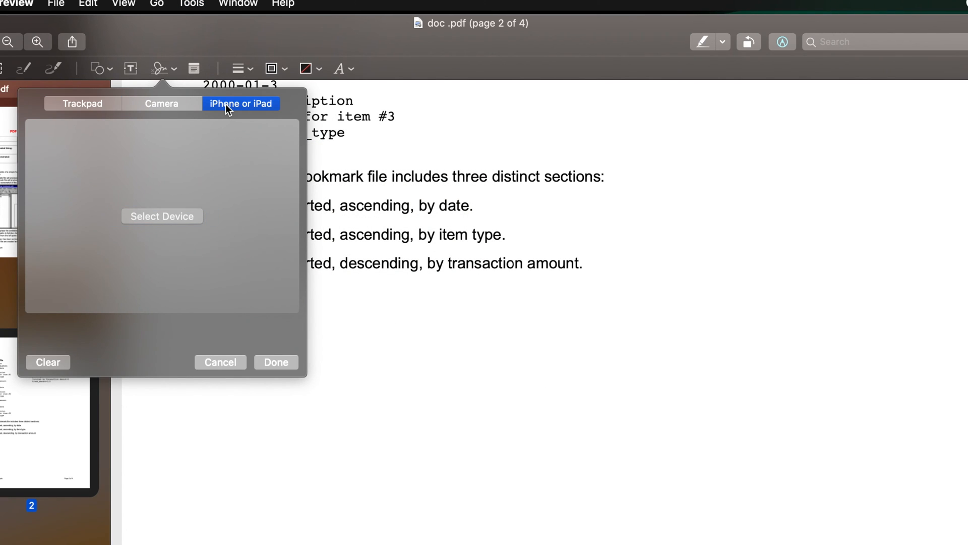
mouse_move(179, 221)
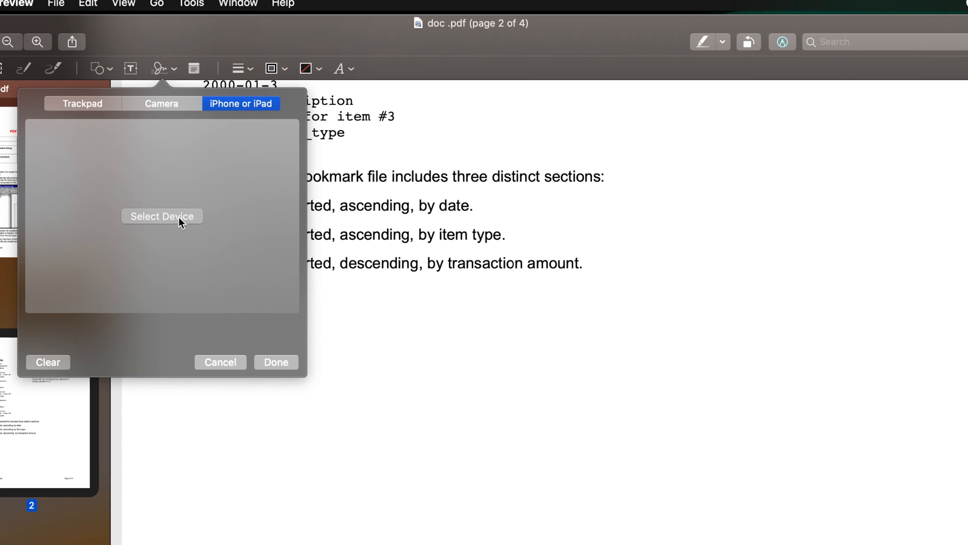
click(162, 216)
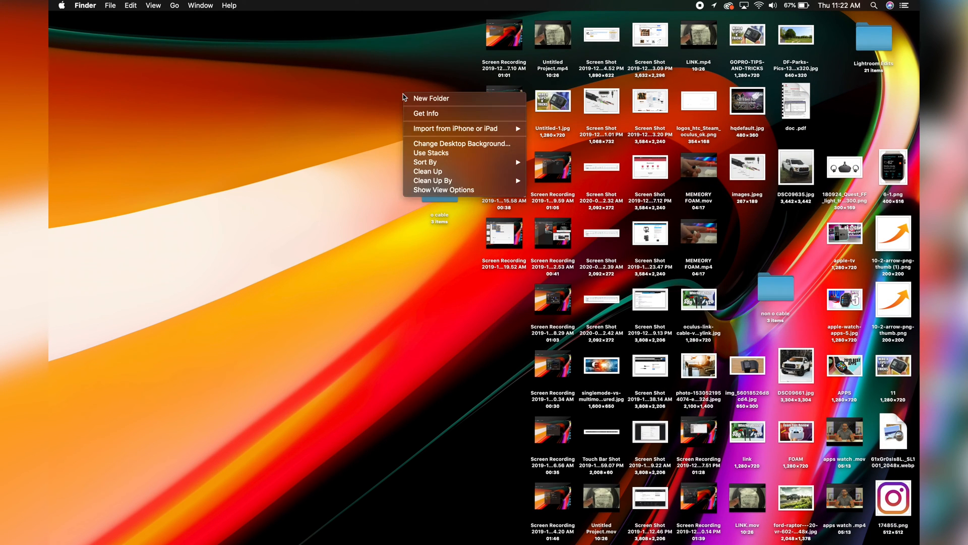
mouse_move(434, 156)
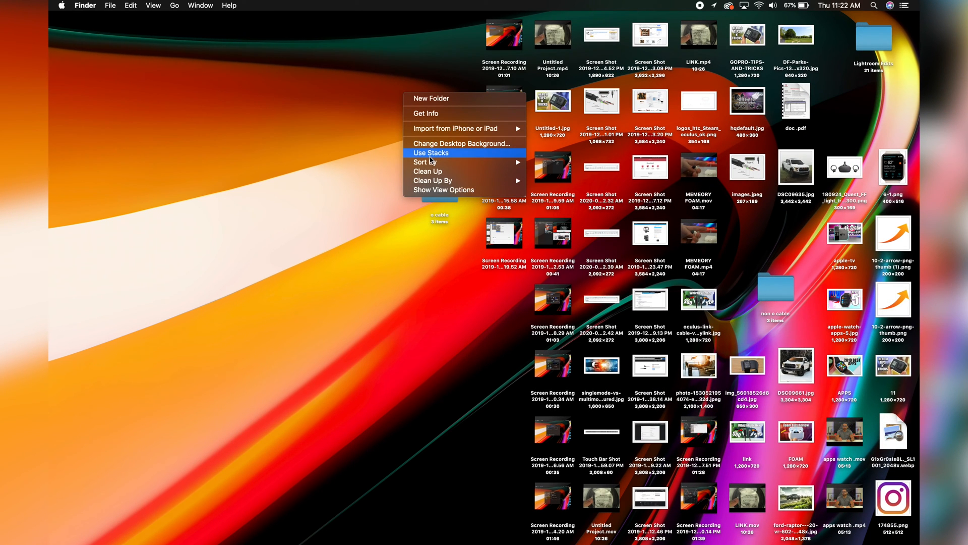
Step: Turn on Use Stacks so desktop files group into Movies, Screenshots and other stacks
click(431, 154)
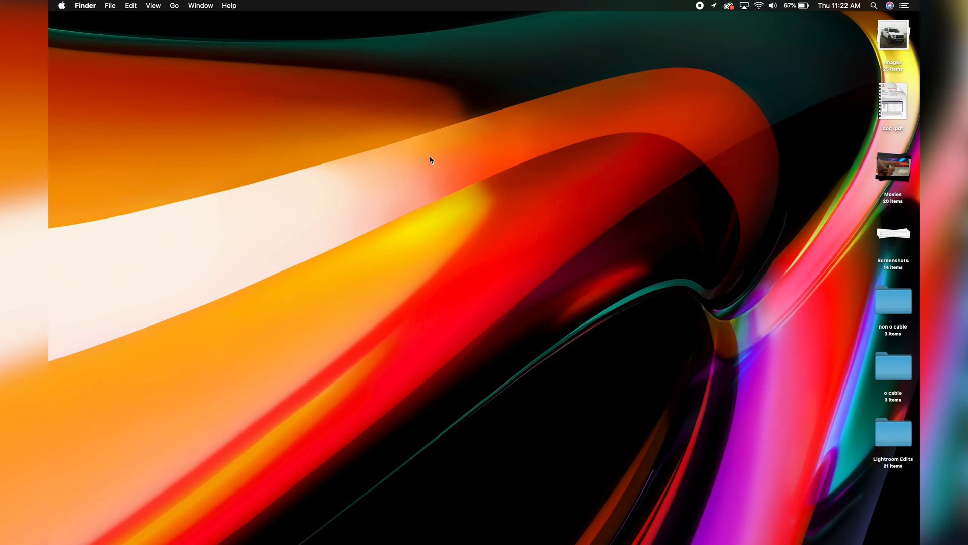
mouse_move(883, 413)
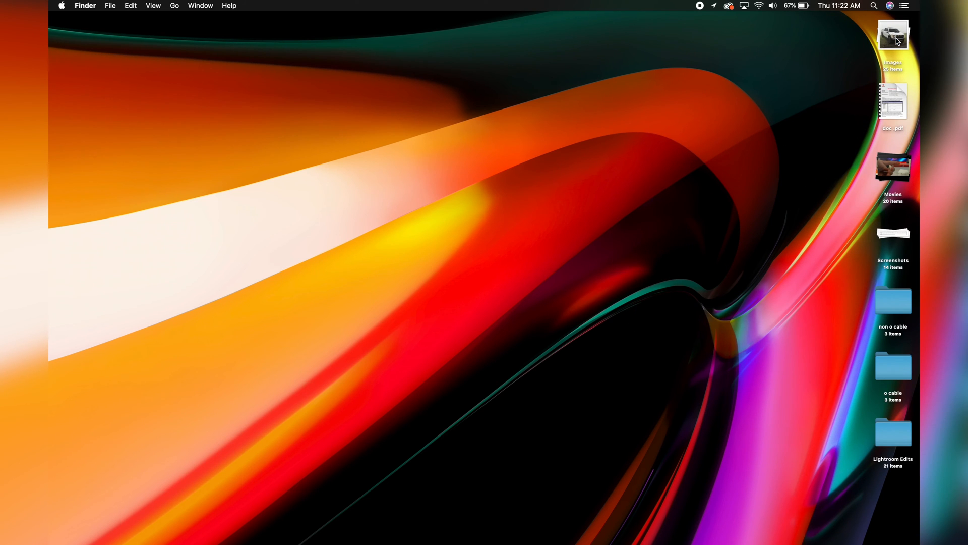
mouse_move(744, 92)
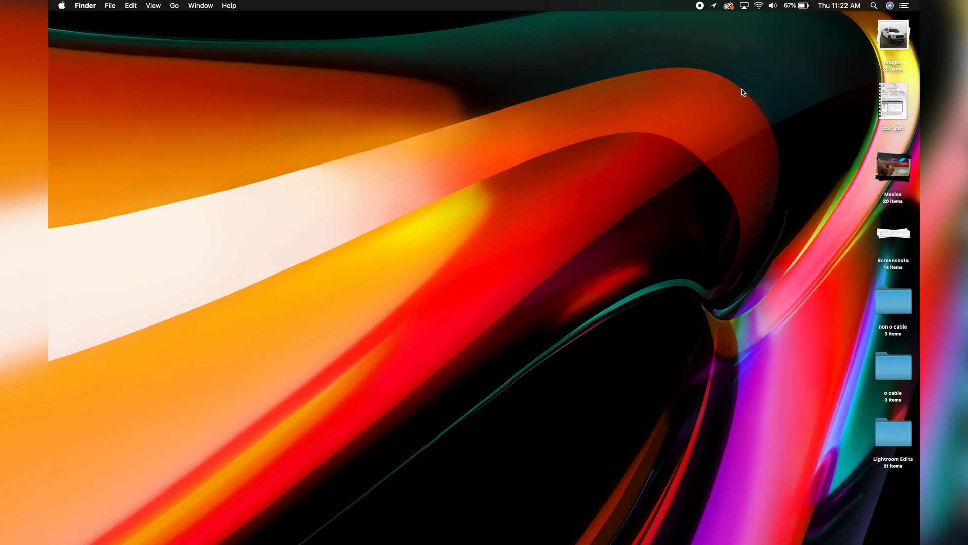